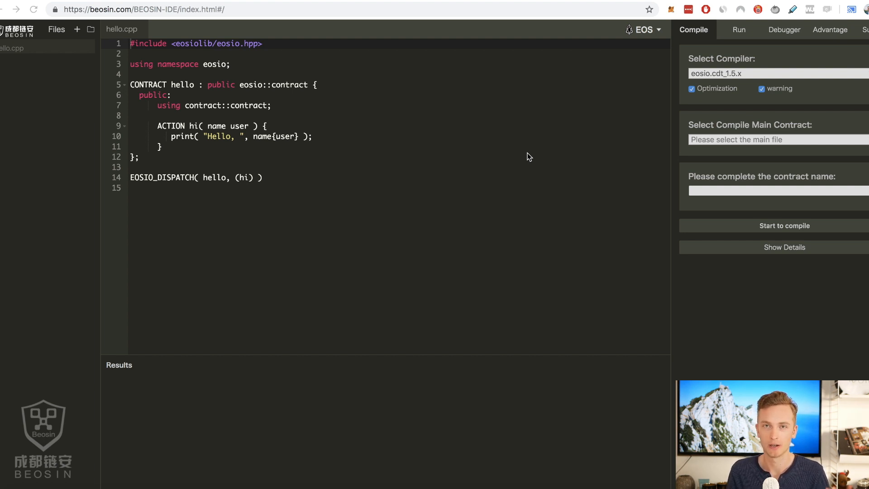
pyautogui.moveTo(381, 191)
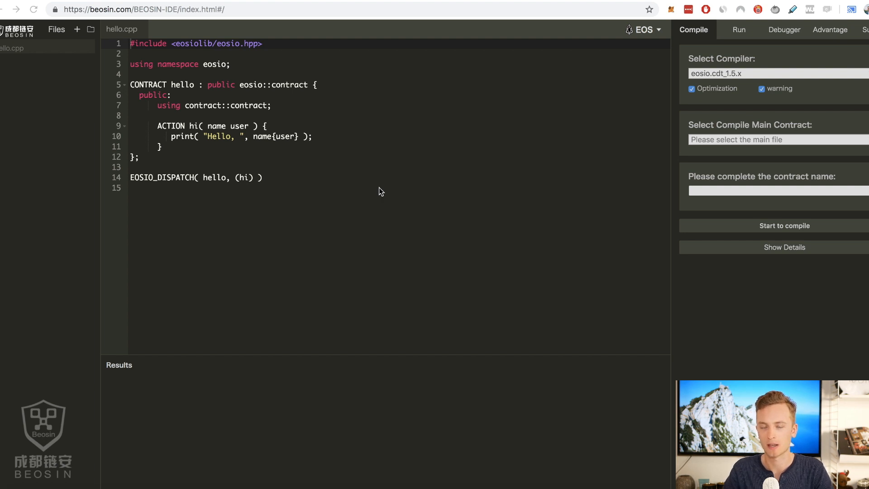
pyautogui.moveTo(309, 186)
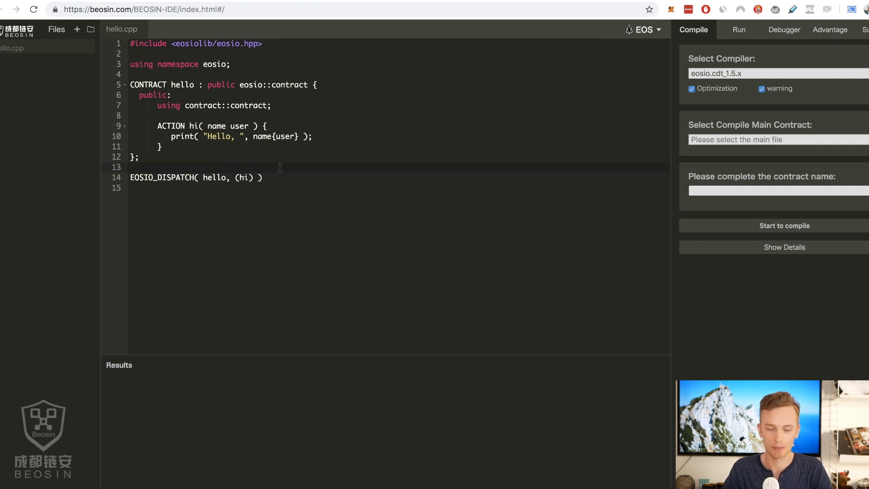
# Review the hello.cpp contract body in the editor.
pyautogui.click(263, 177)
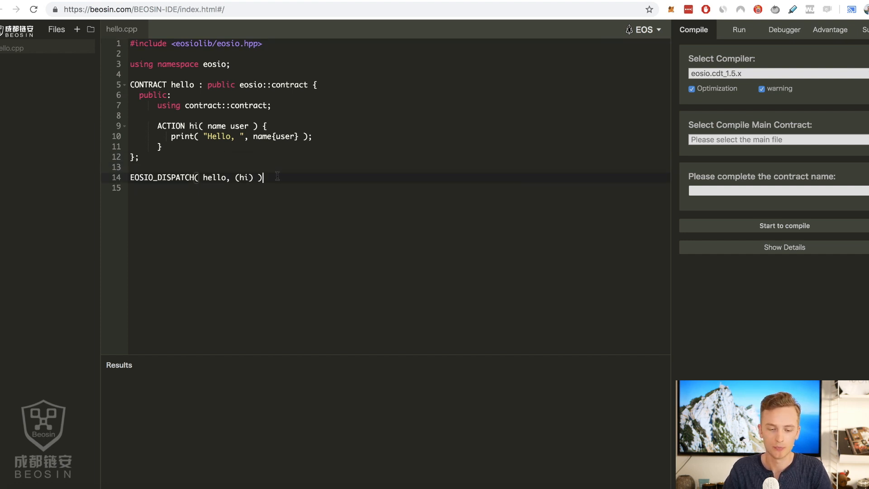
pyautogui.moveTo(94, 14)
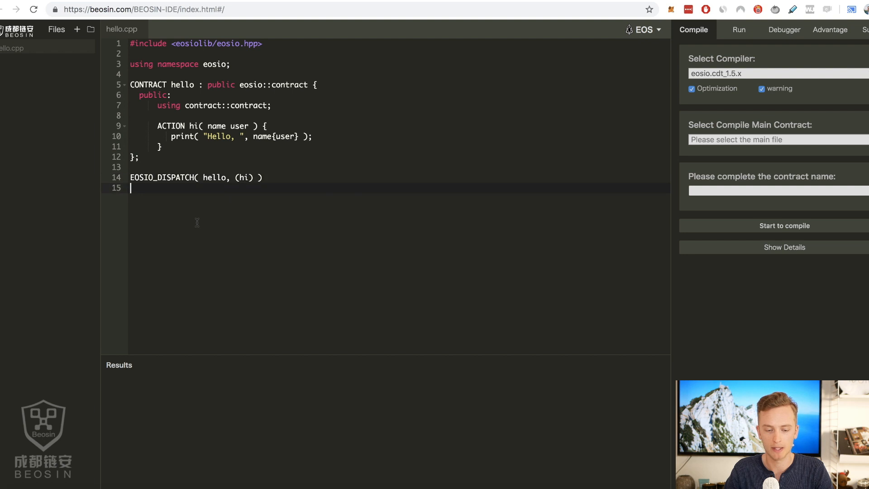
pyautogui.click(133, 74)
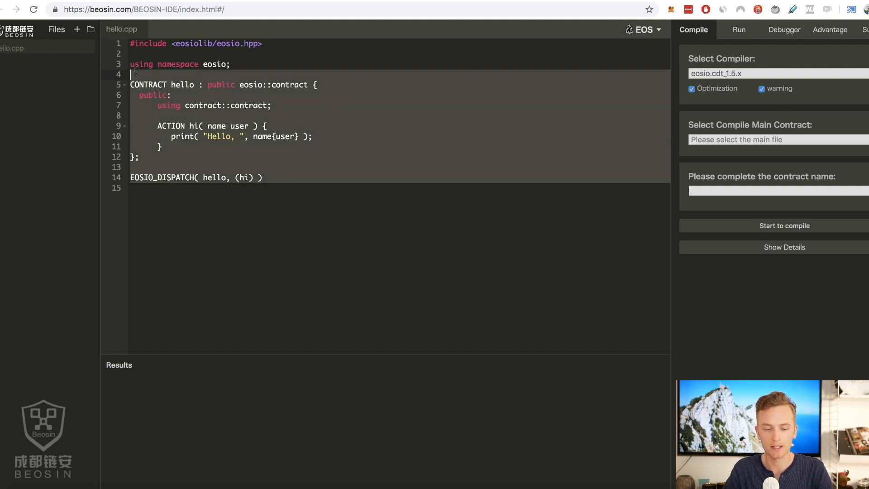
pyautogui.click(262, 177)
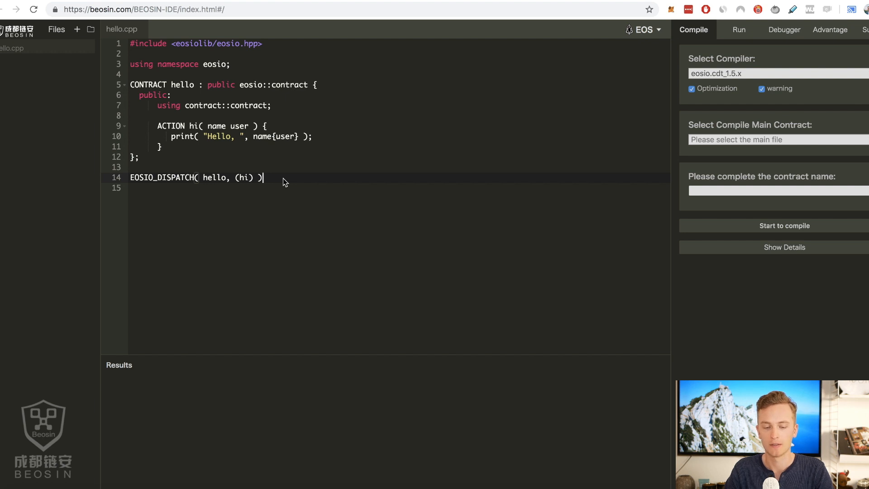
pyautogui.moveTo(209, 161)
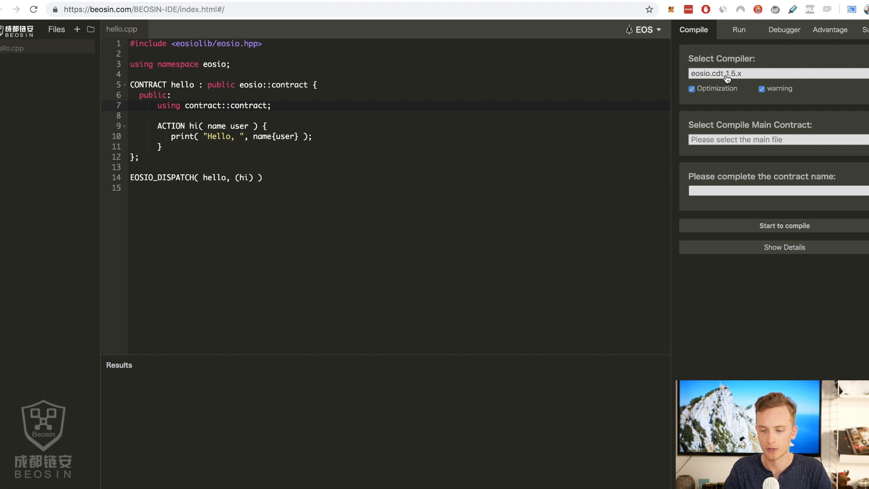
# Compile hello.cpp as contract hello with eosio.cdt_1.5.x and confirm a successful result.
pyautogui.click(775, 73)
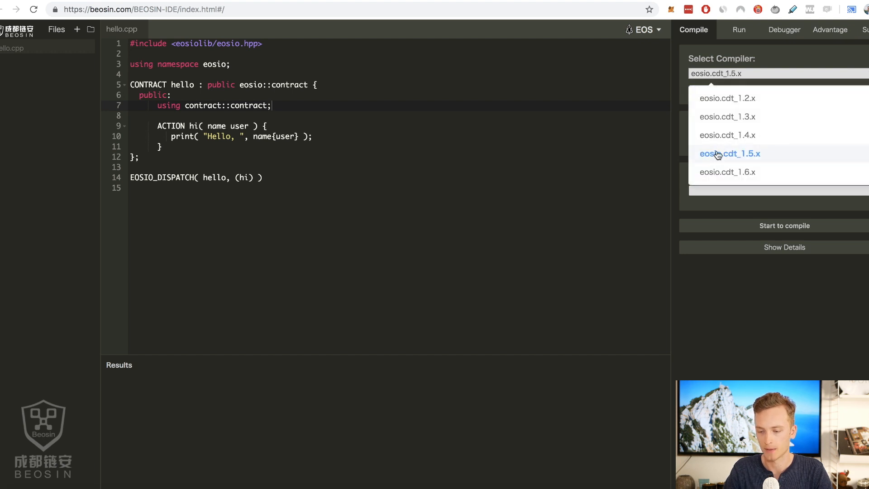
pyautogui.click(729, 154)
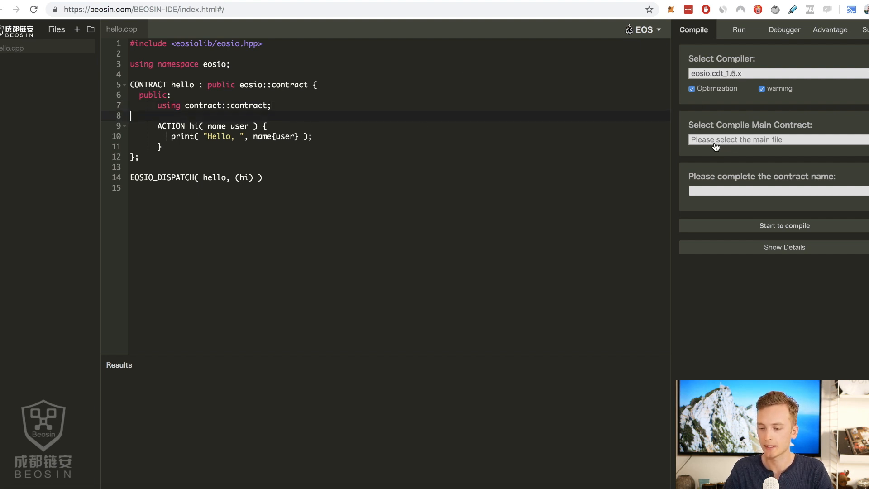
pyautogui.click(775, 139)
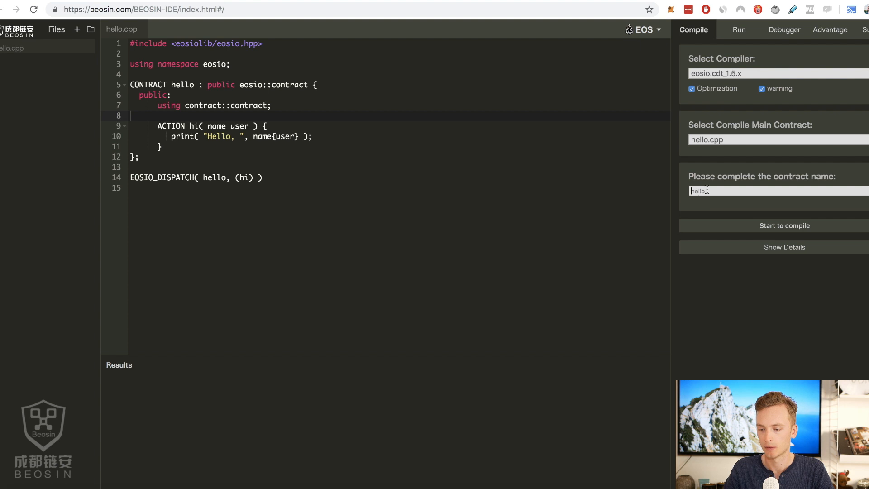
pyautogui.moveTo(772, 228)
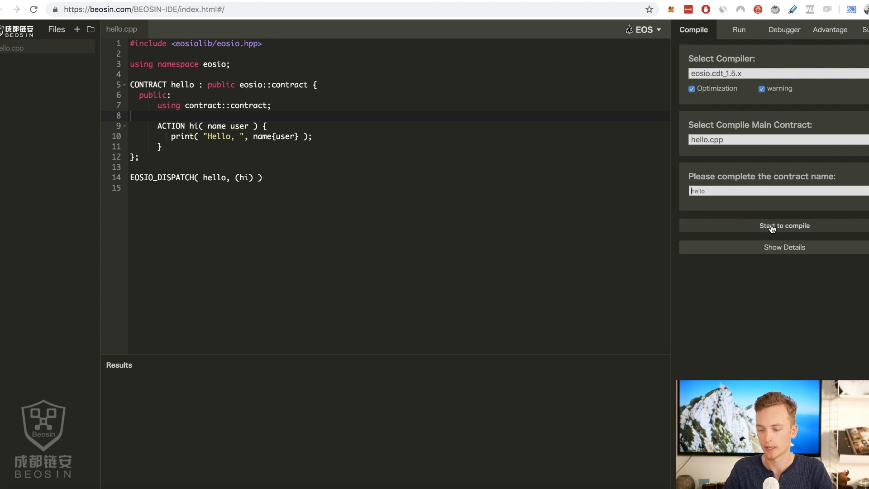
pyautogui.click(784, 225)
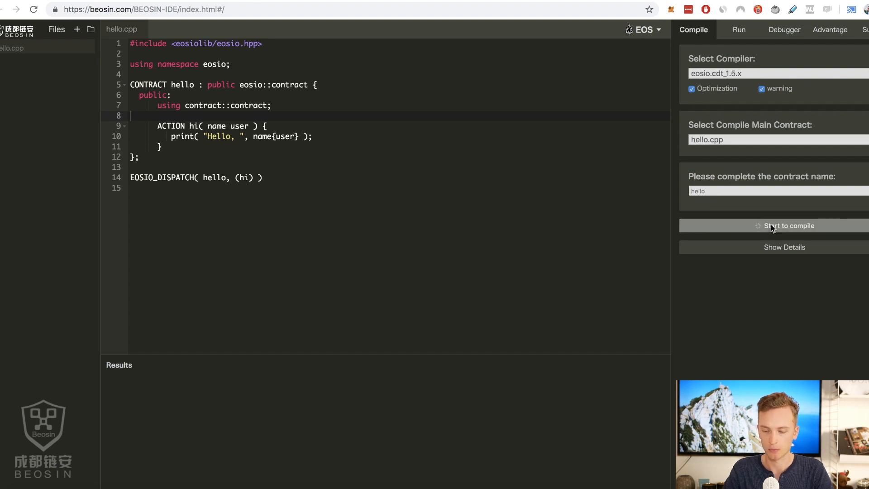
pyautogui.click(784, 226)
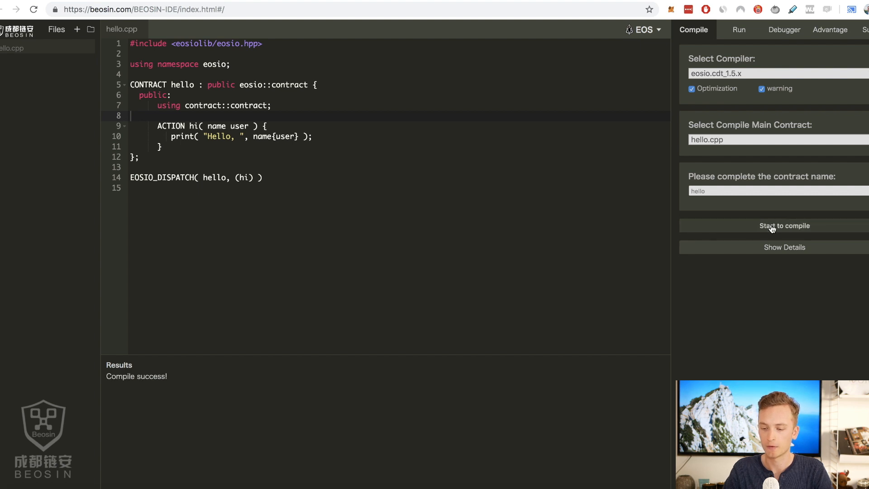
pyautogui.moveTo(252, 202)
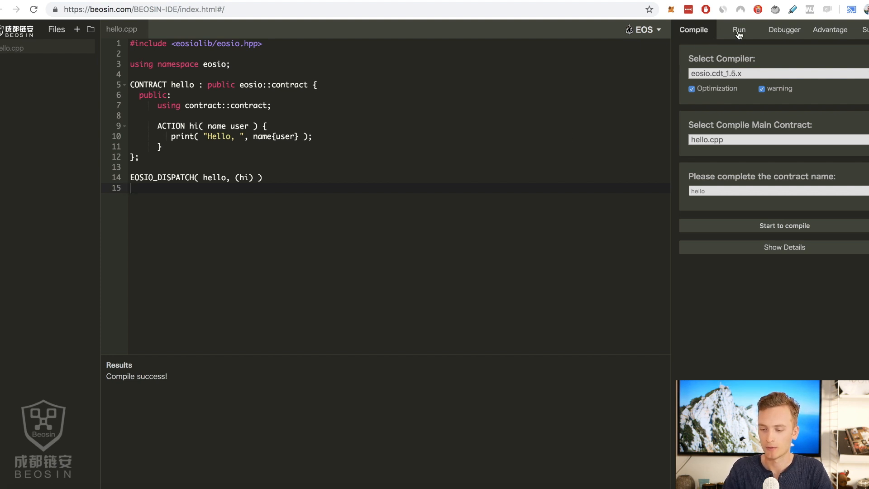
# Deploy the hello contract on the Local network under the second account npzx31huudv2.
pyautogui.click(739, 29)
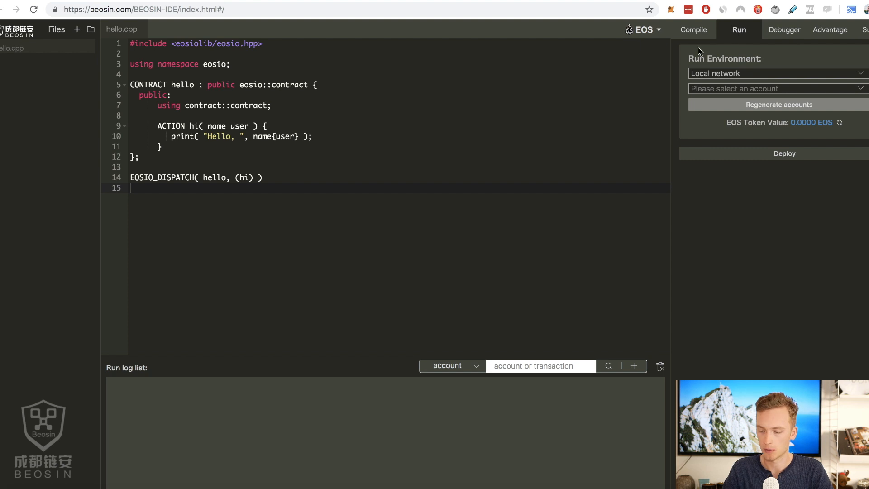
pyautogui.moveTo(710, 76)
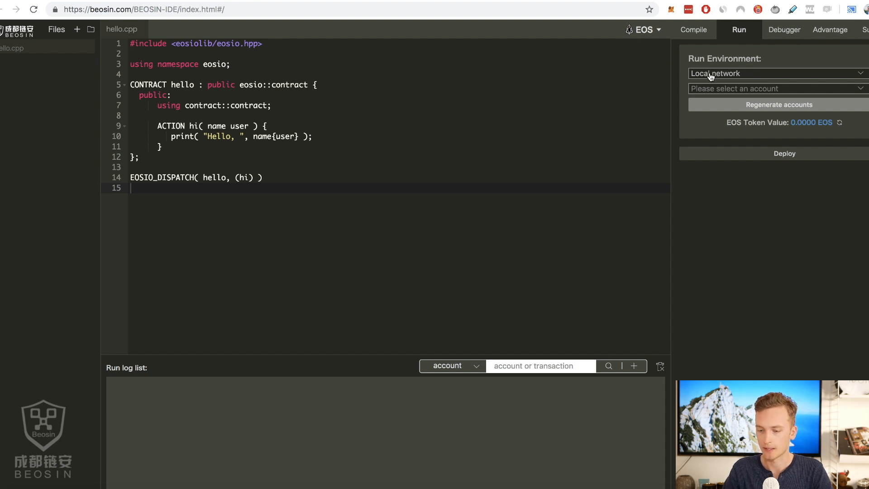
pyautogui.click(775, 73)
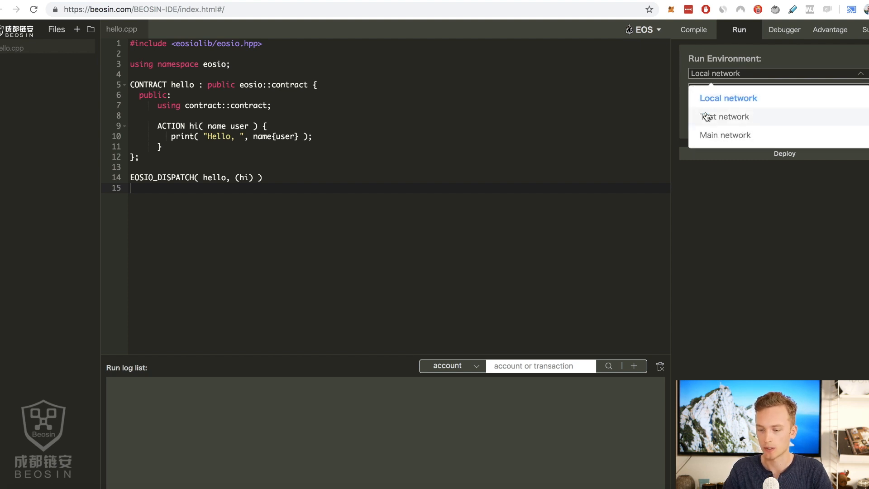
pyautogui.click(728, 98)
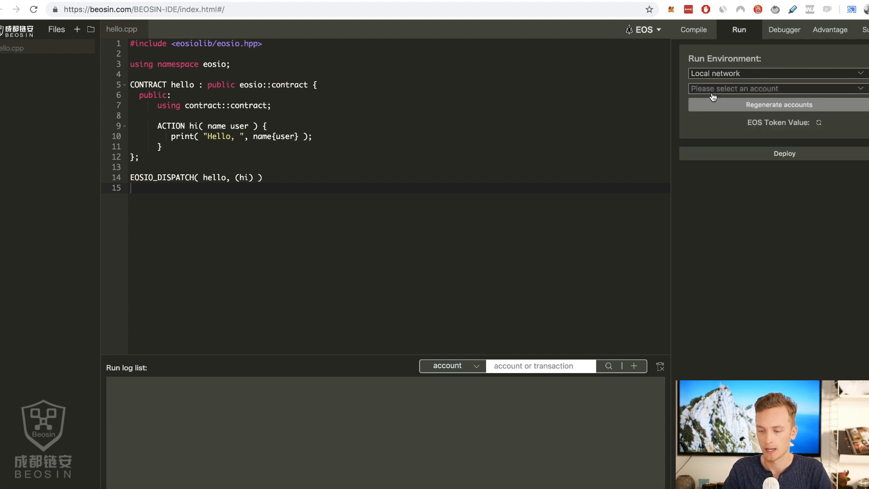
pyautogui.click(776, 87)
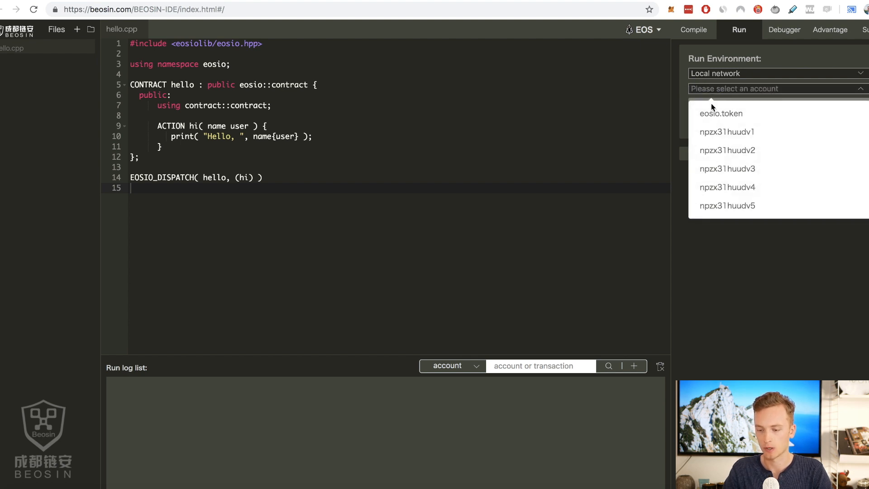
pyautogui.click(726, 132)
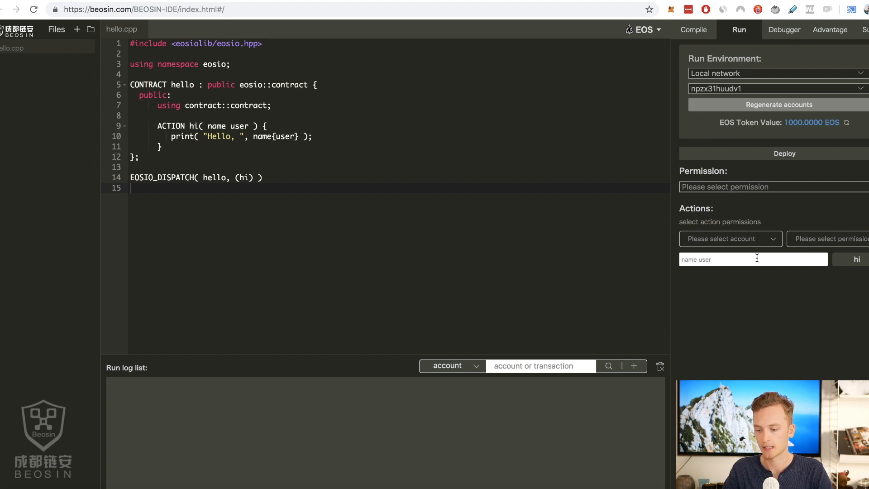
pyautogui.moveTo(751, 285)
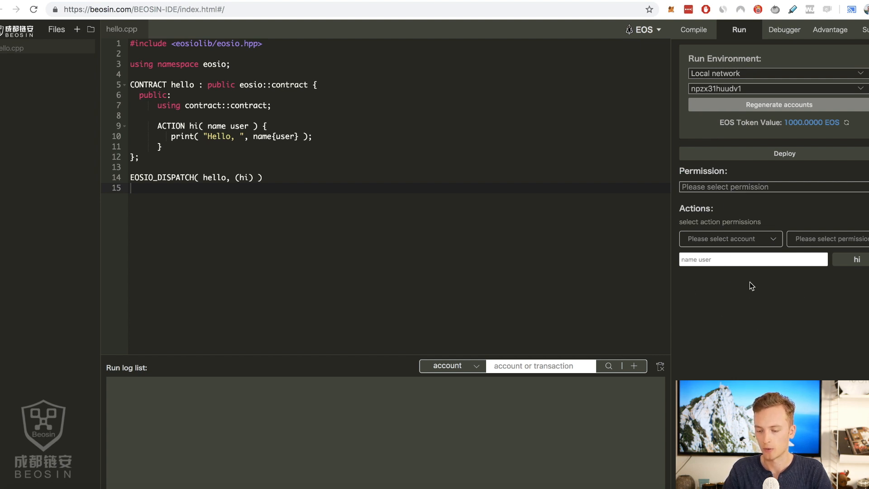
pyautogui.click(776, 87)
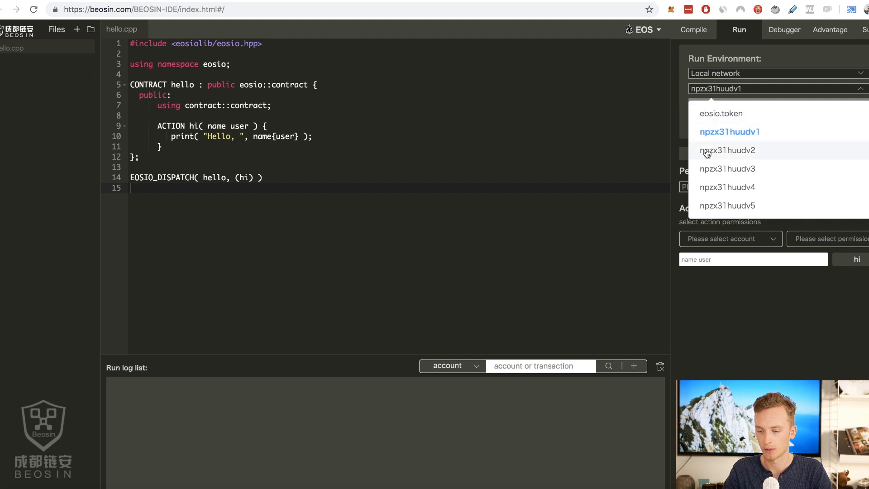
pyautogui.click(728, 150)
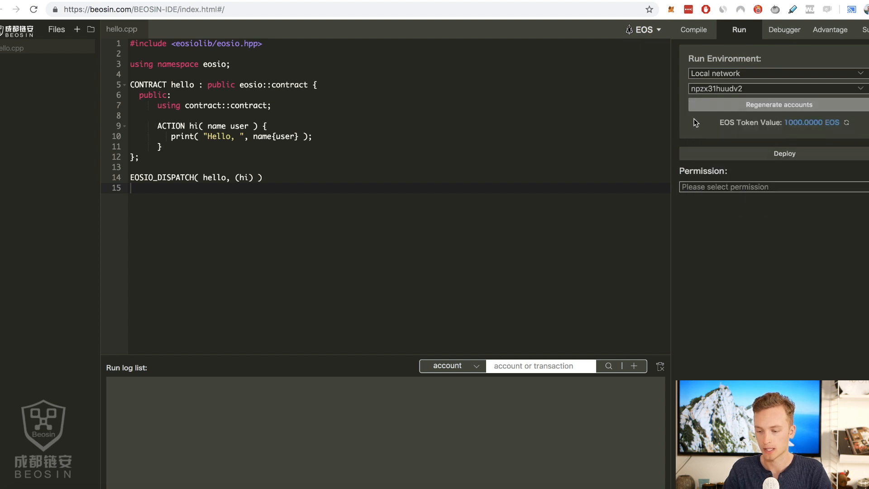
pyautogui.moveTo(719, 156)
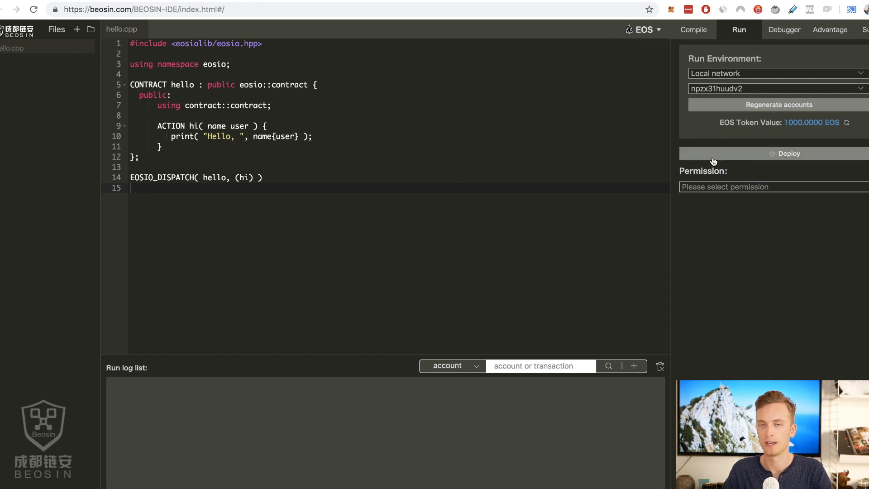
pyautogui.click(783, 154)
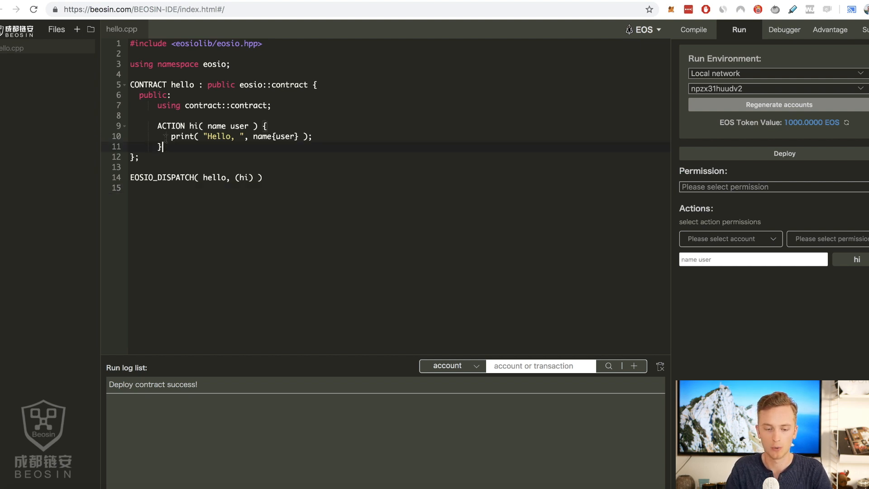
pyautogui.moveTo(530, 199)
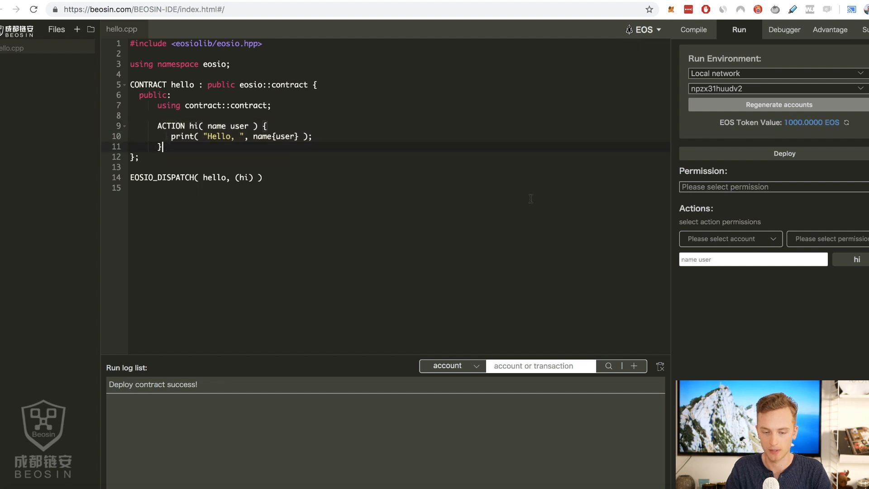
# Run hi as npzx31huudv1@active with user filip and expand the log showing "Hello, filip".
pyautogui.click(730, 238)
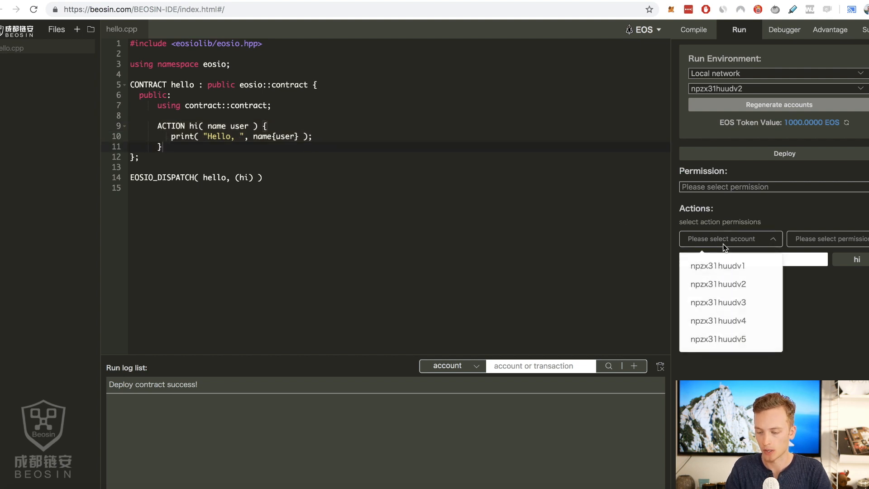
pyautogui.click(717, 266)
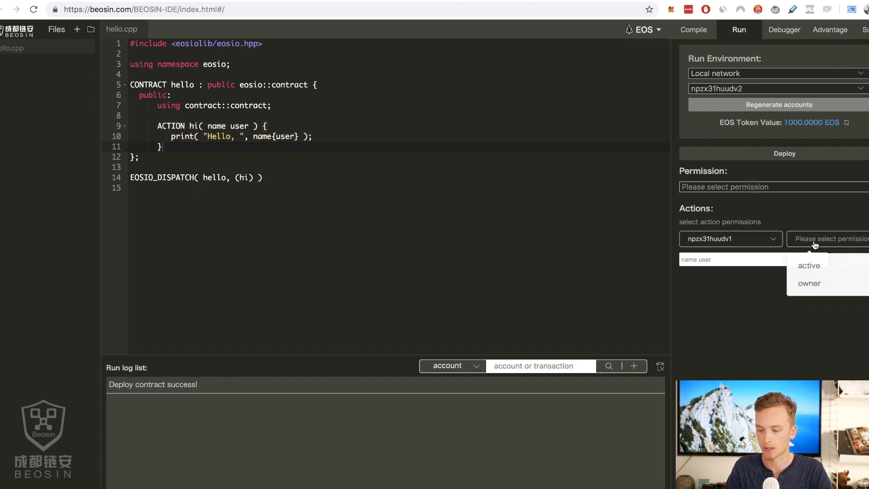
pyautogui.click(808, 265)
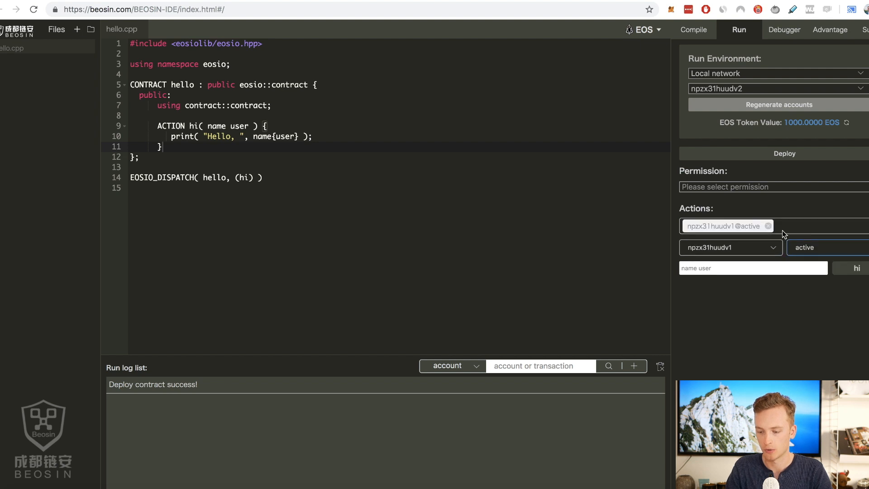
pyautogui.click(752, 268)
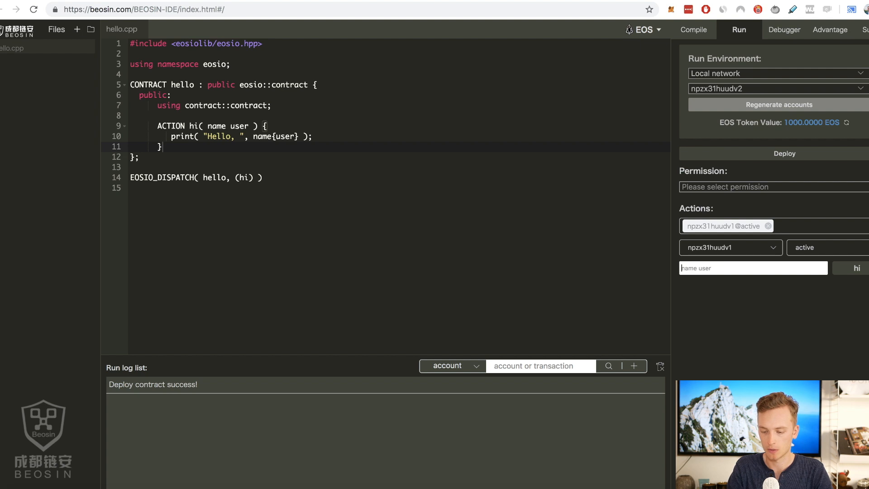
pyautogui.write('filip')
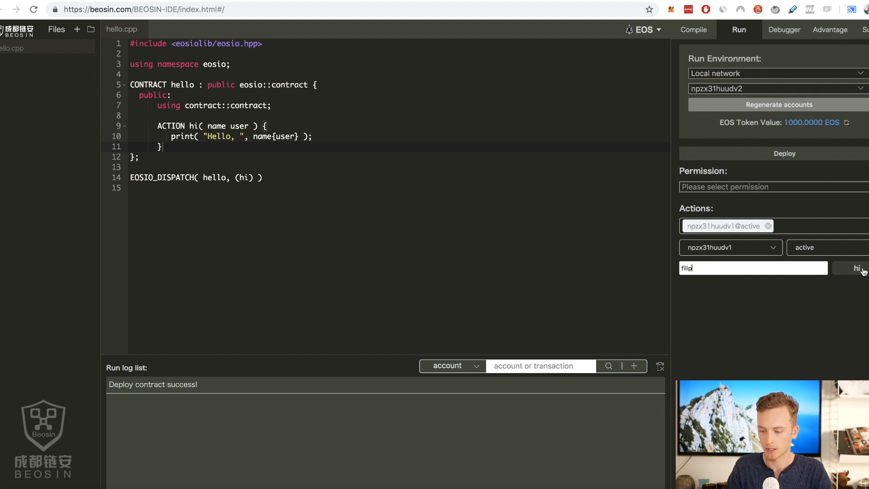
pyautogui.click(857, 268)
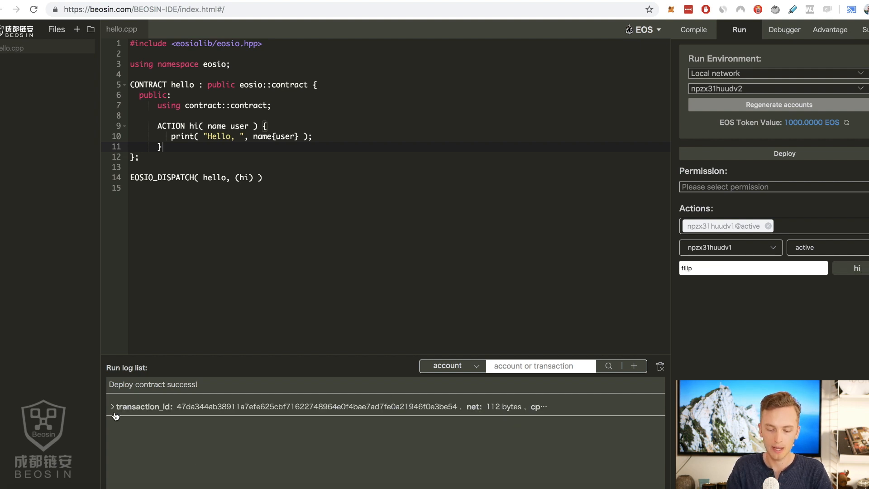
pyautogui.click(112, 406)
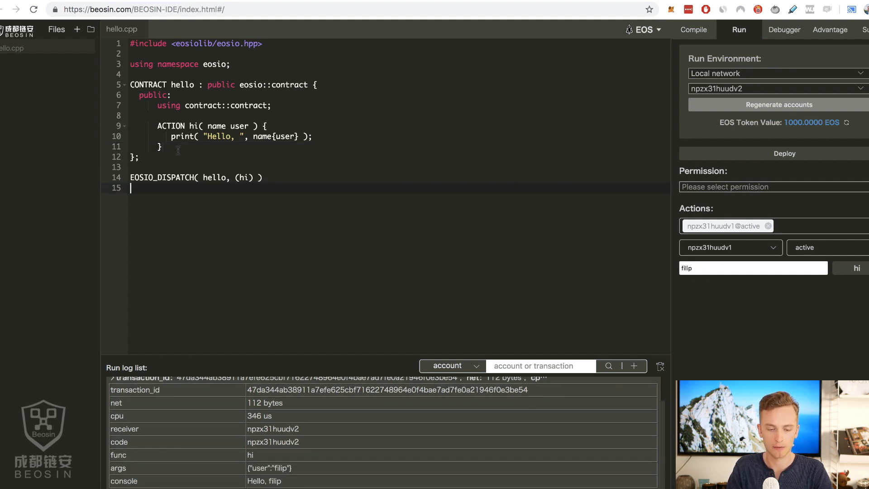
# Extend the EOSIO_DISPATCH line to read (hi)(good).
pyautogui.click(314, 137)
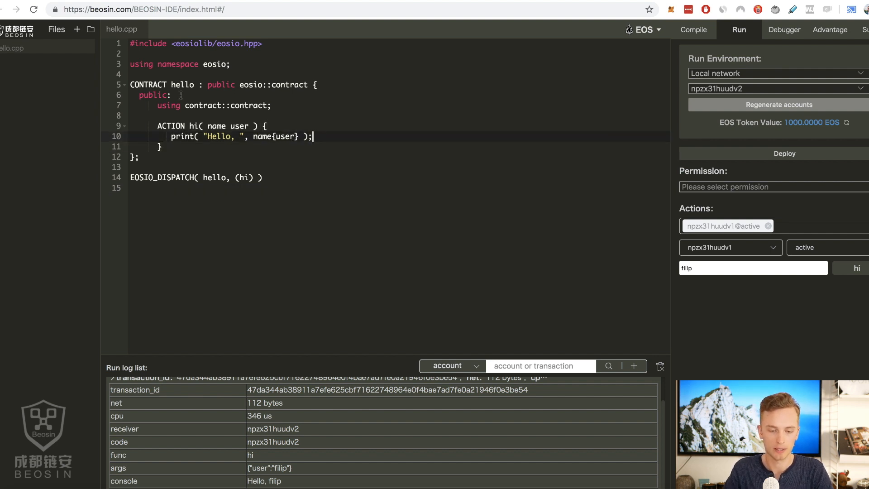
pyautogui.click(173, 95)
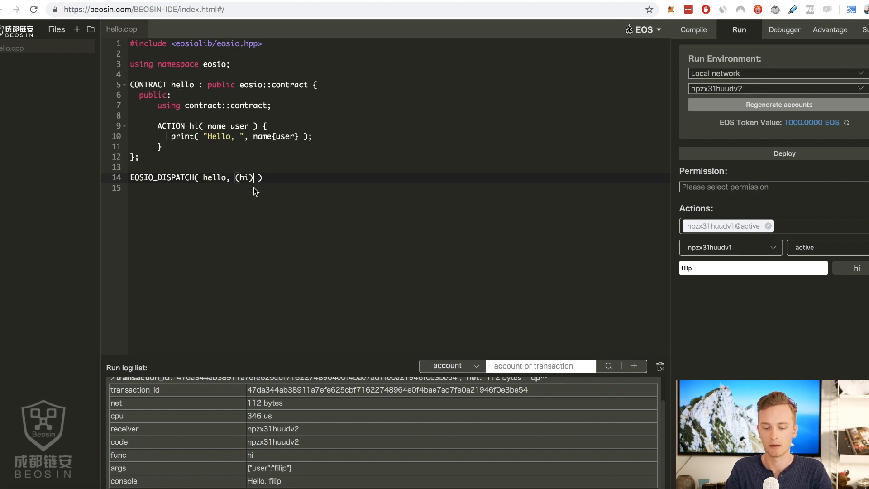
pyautogui.write('()')
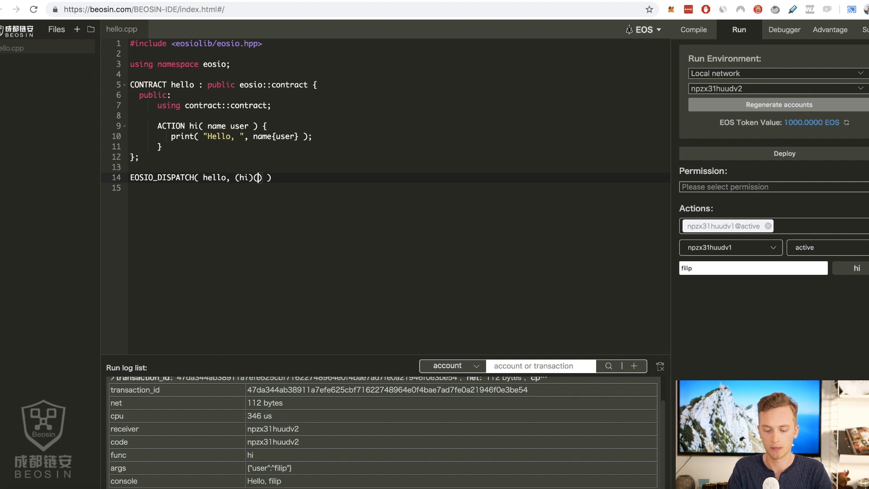
pyautogui.write('good')
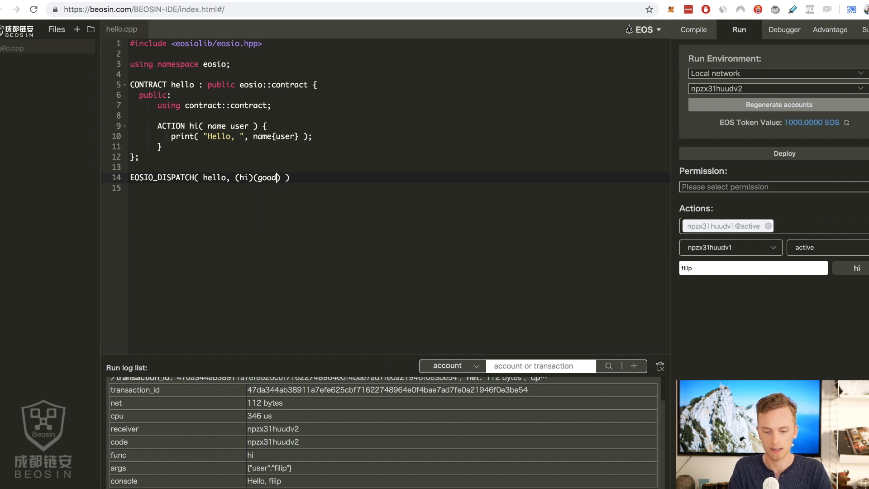
# Revert the dispatch line to (hi) and add require_auth(user); at the top of hi().
pyautogui.press('Backspace')
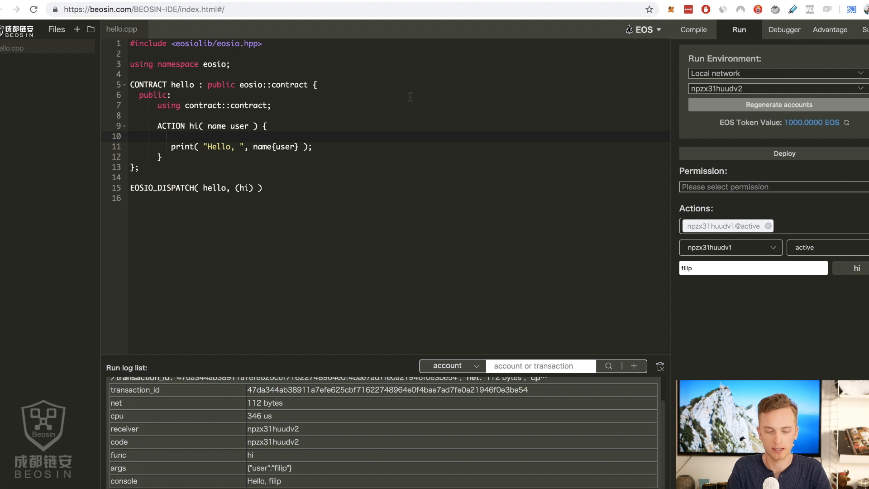
pyautogui.click(172, 137)
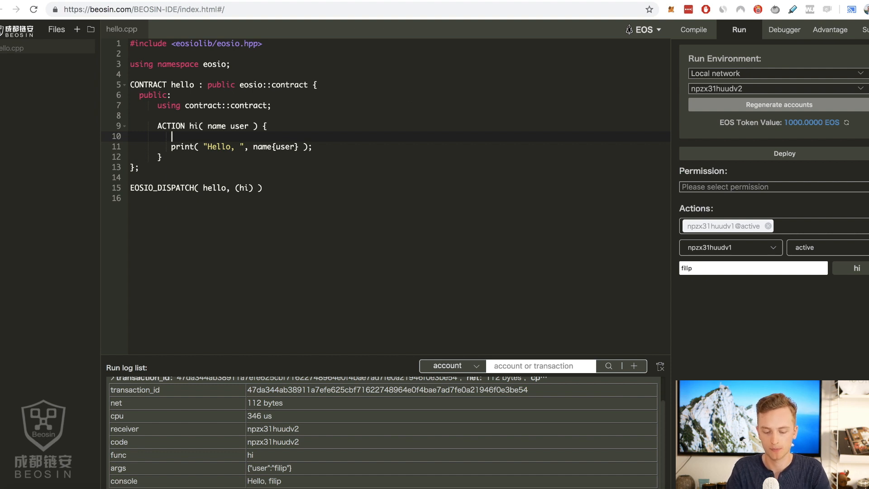
pyautogui.write('require_auth( );')
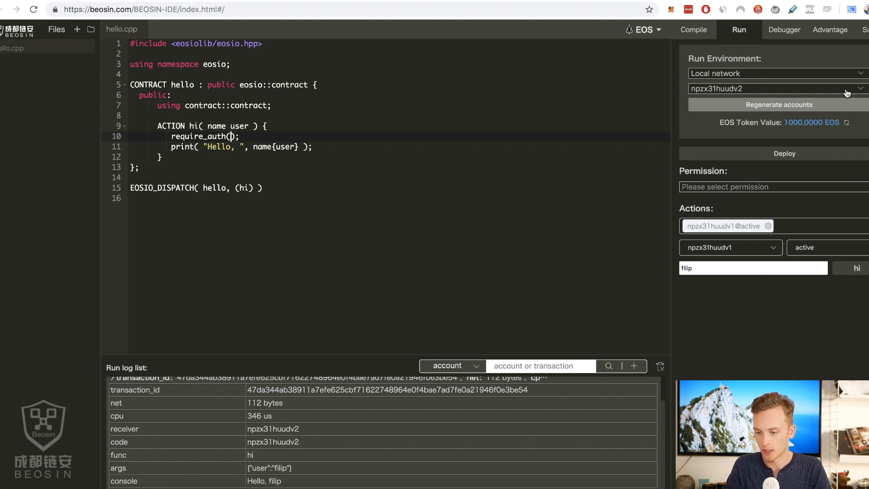
pyautogui.write('user')
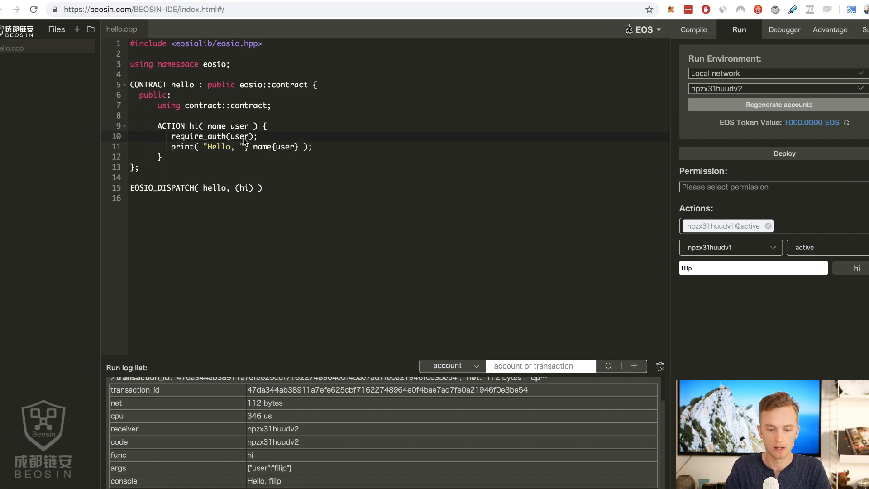
pyautogui.moveTo(250, 151)
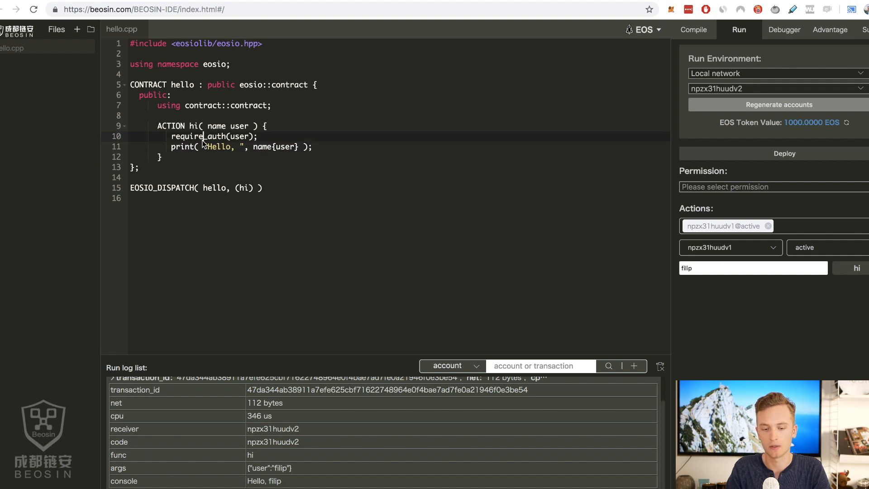
pyautogui.moveTo(233, 128)
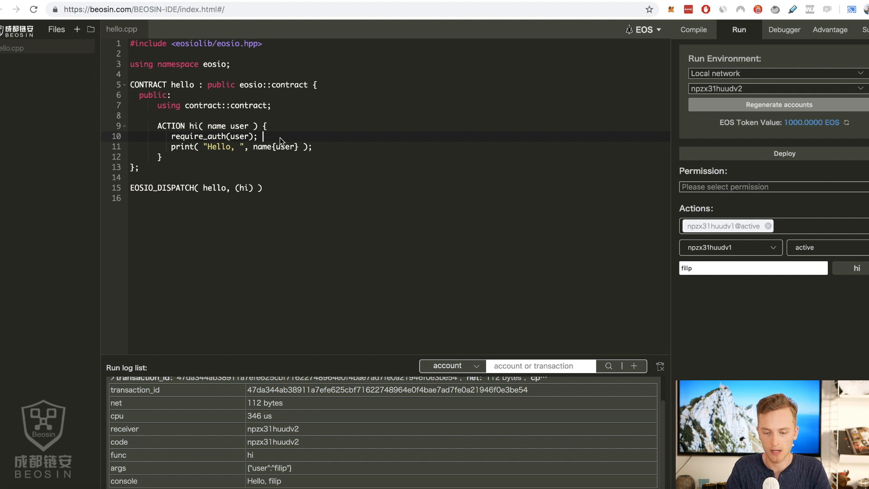
# Recompile the updated hello.cpp containing require_auth(user) successfully.
pyautogui.click(692, 29)
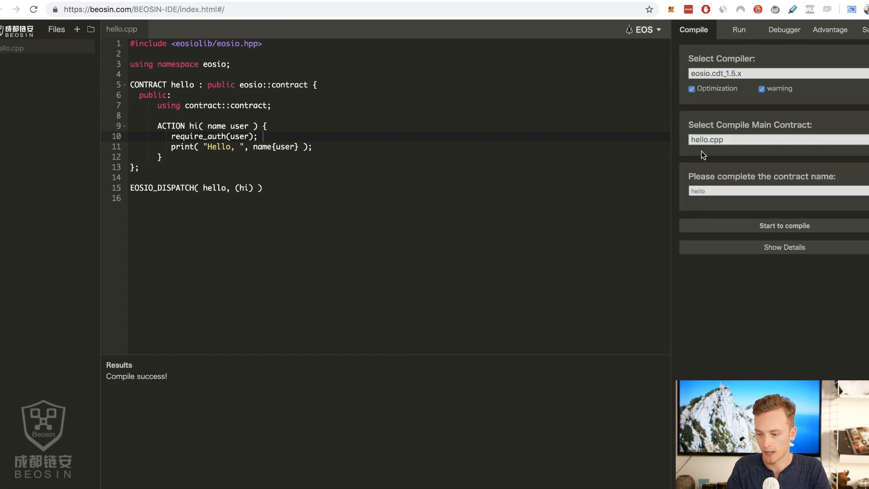
pyautogui.click(783, 225)
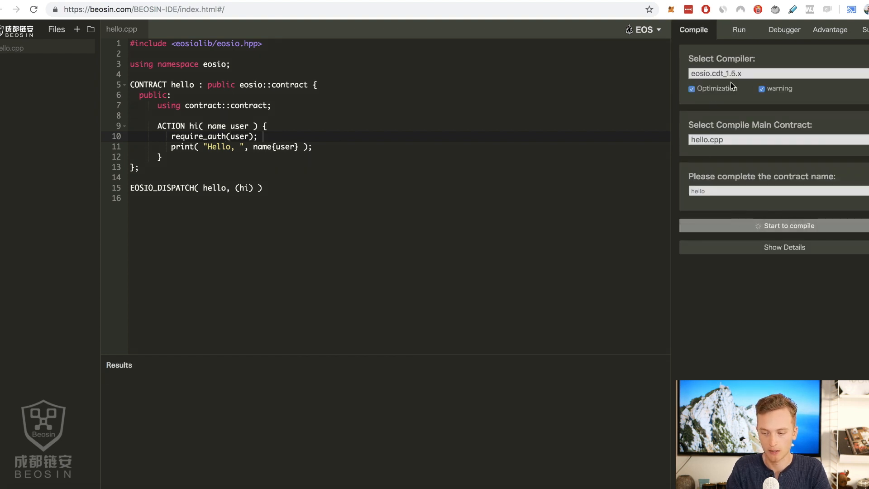
pyautogui.moveTo(739, 33)
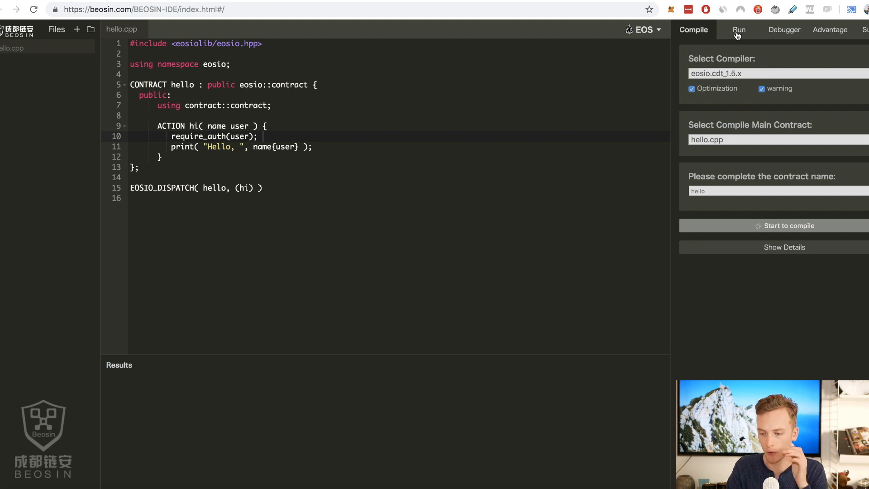
pyautogui.click(785, 226)
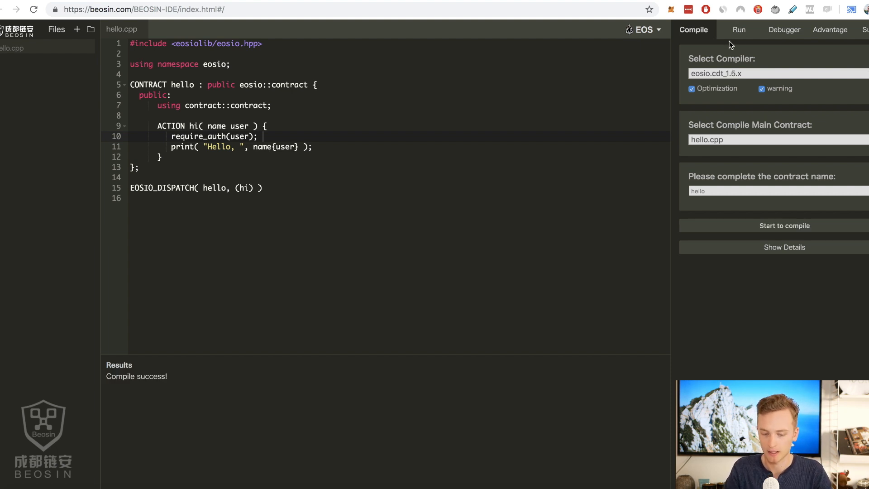
# Redeploy the contract and set the hi action to run as npzx31huudv1@active.
pyautogui.click(739, 29)
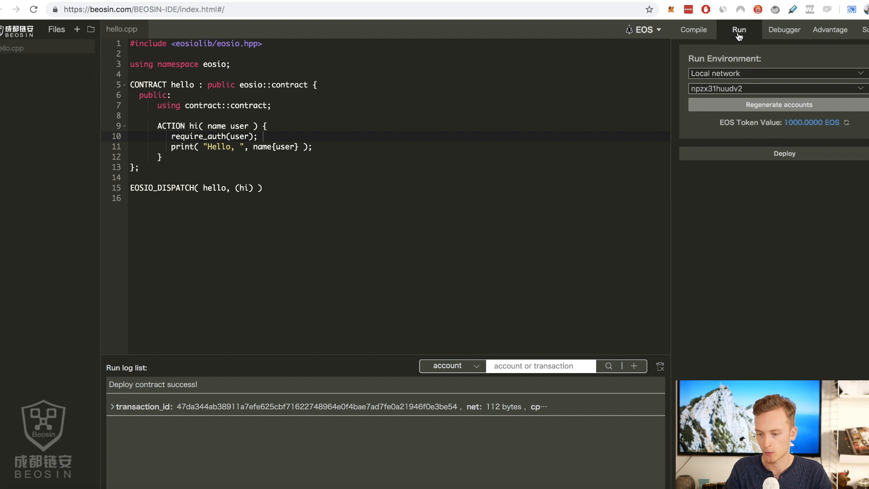
pyautogui.click(784, 153)
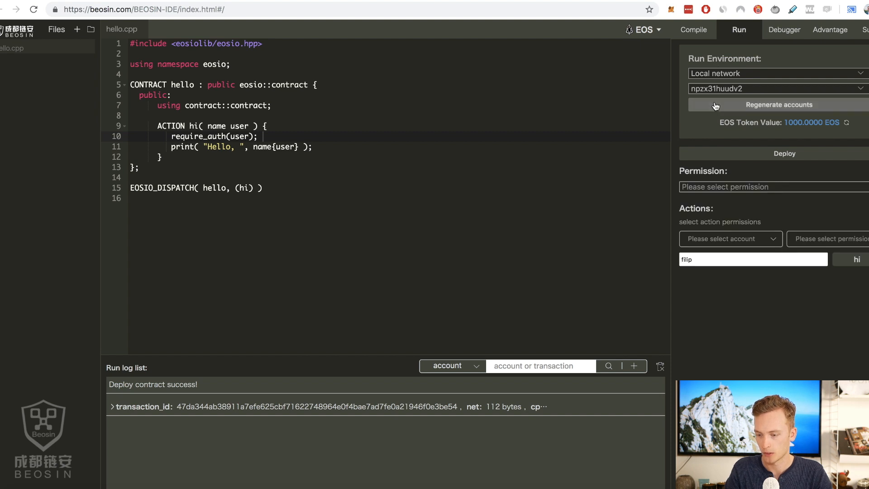
pyautogui.click(784, 154)
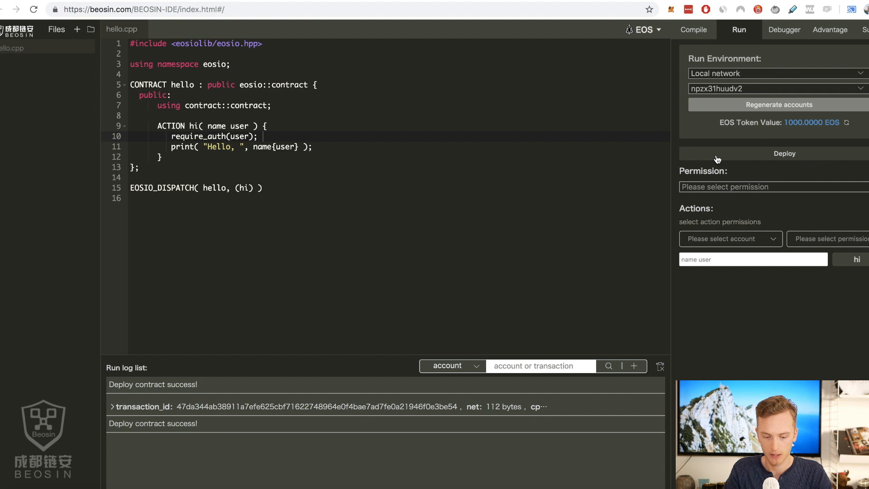
pyautogui.moveTo(770, 281)
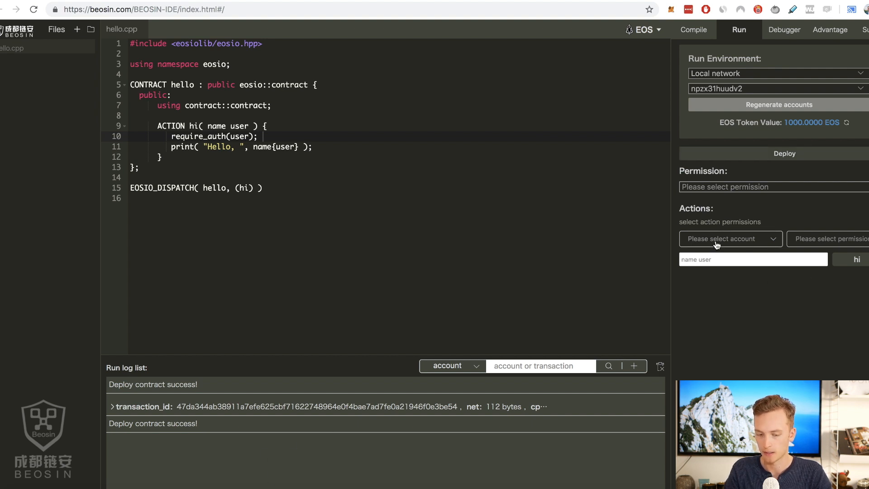
pyautogui.click(830, 238)
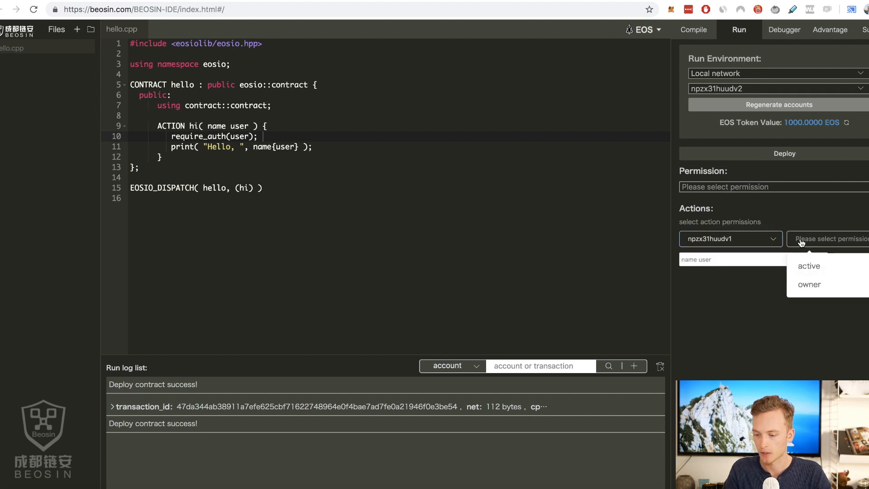
pyautogui.click(808, 266)
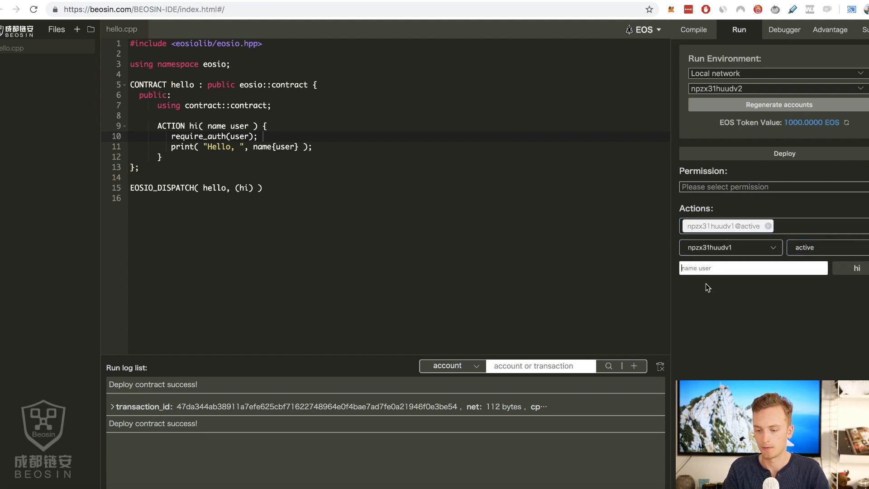
pyautogui.moveTo(770, 95)
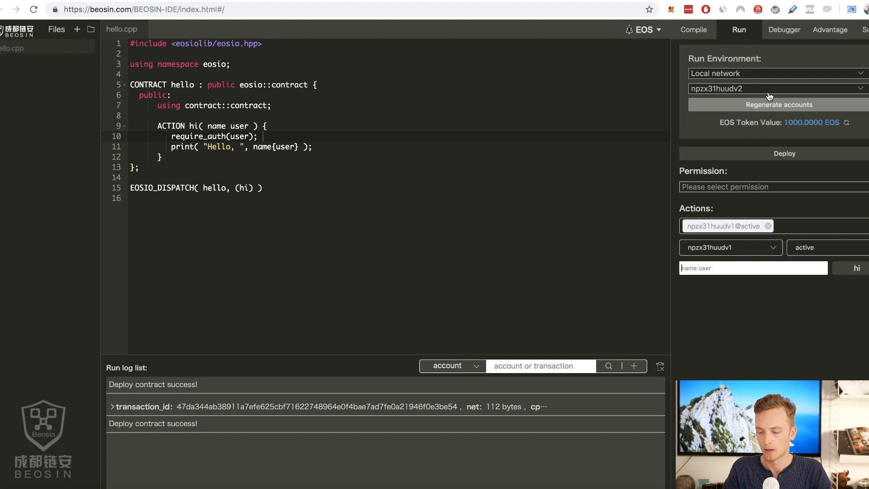
pyautogui.moveTo(842, 95)
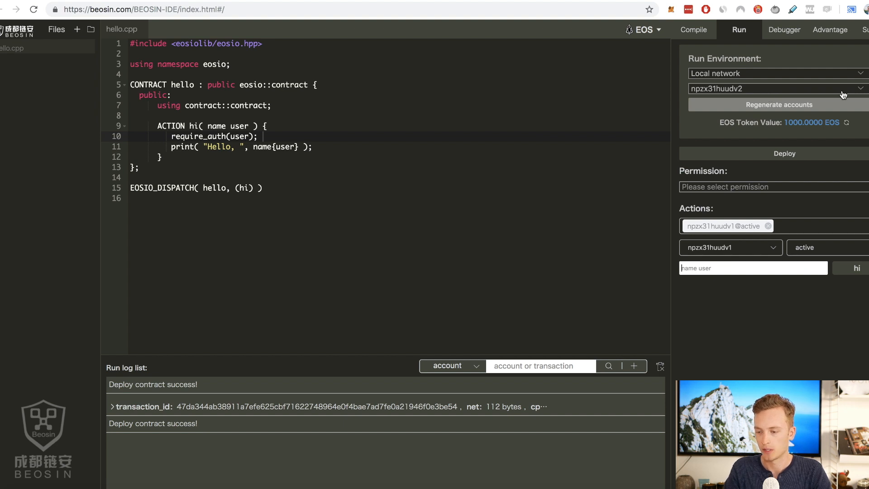
pyautogui.moveTo(804, 92)
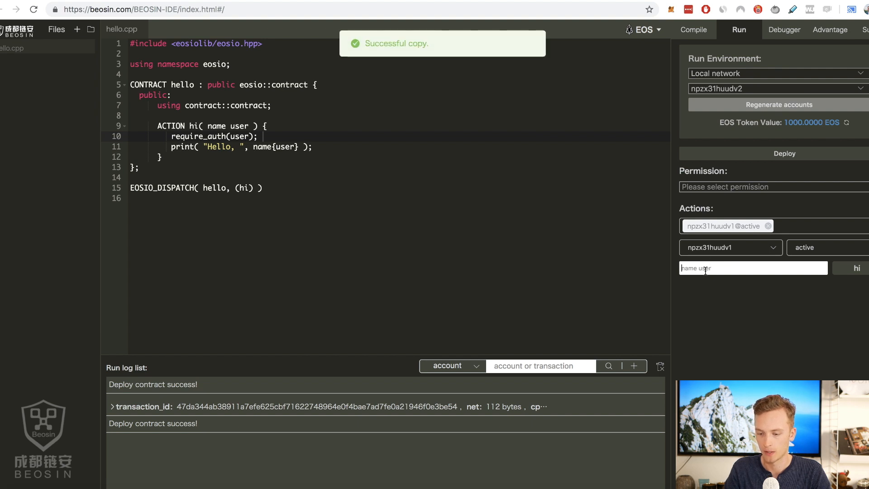
# Run hi with user npzx31huudv2 and expand the Missing required authority error.
pyautogui.write('npzx31huudv2')
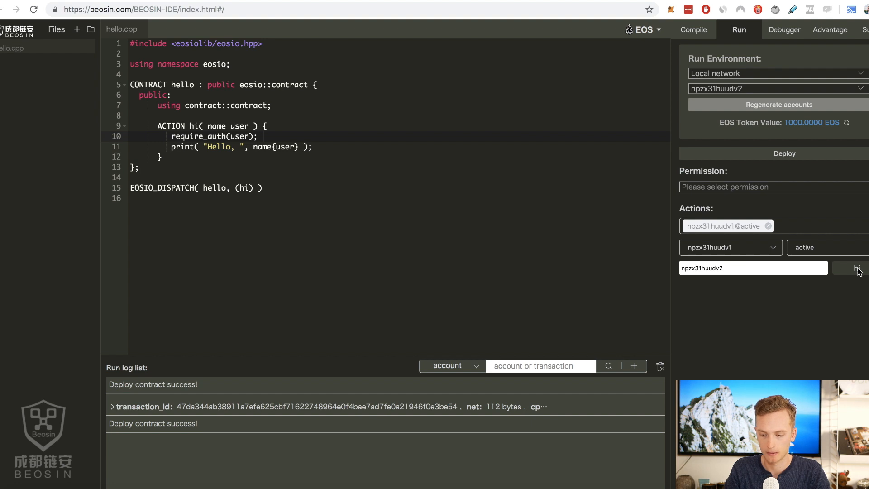
pyautogui.click(856, 268)
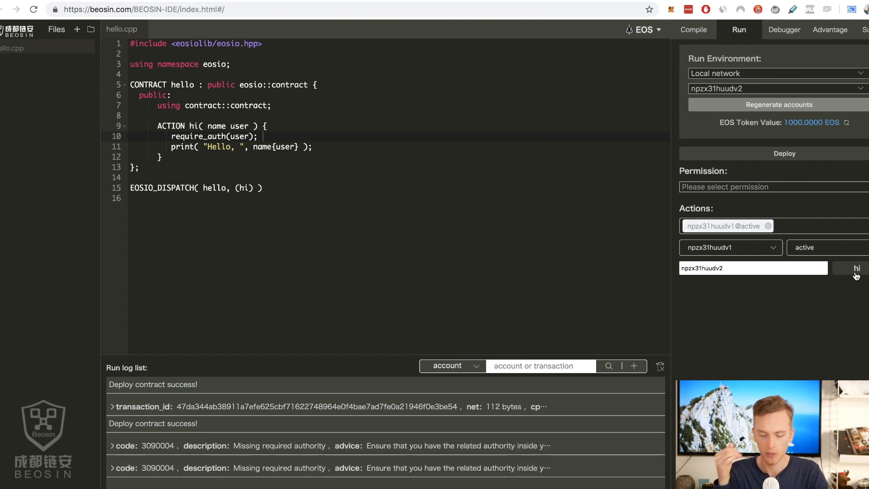
pyautogui.moveTo(235, 448)
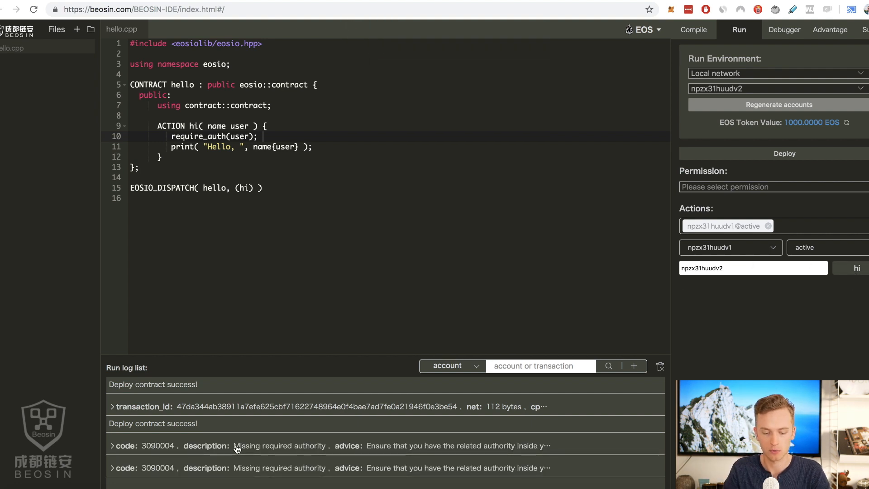
pyautogui.click(124, 445)
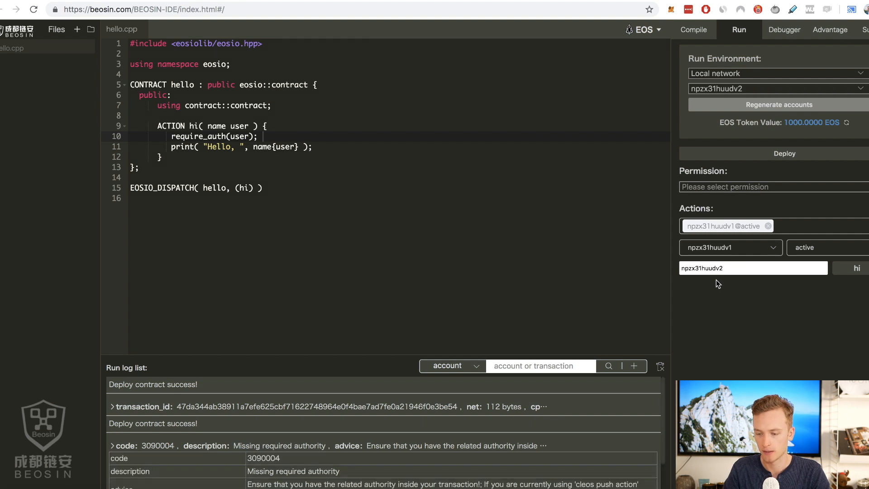
pyautogui.moveTo(730, 253)
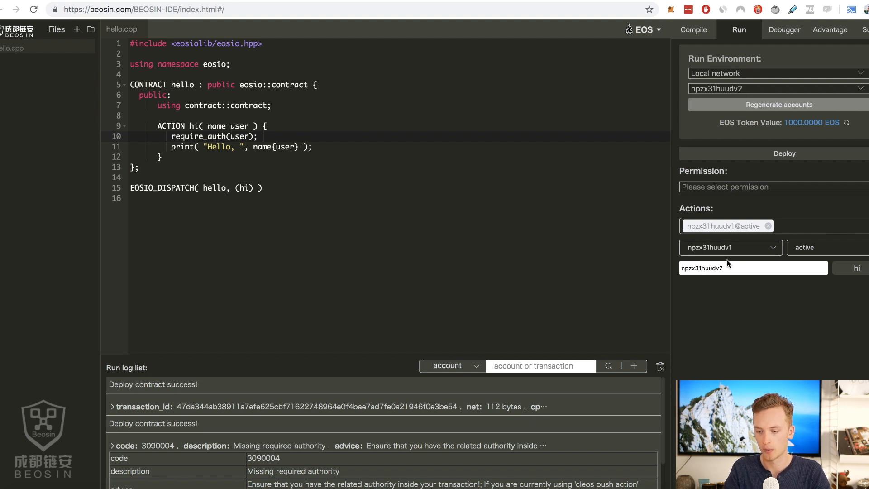
pyautogui.moveTo(715, 252)
pyautogui.write('1')
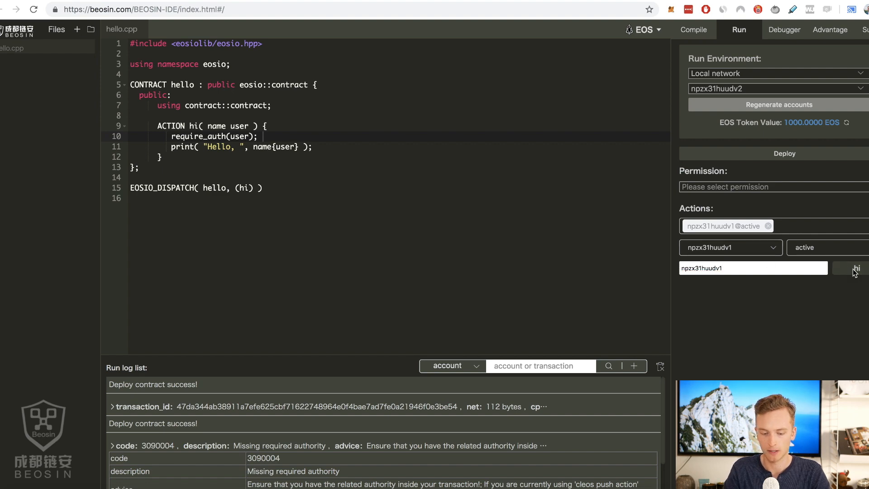
# Run hi for npzx31huudv1 to see its greeting, then for filip, which fails with missing authority.
pyautogui.click(856, 267)
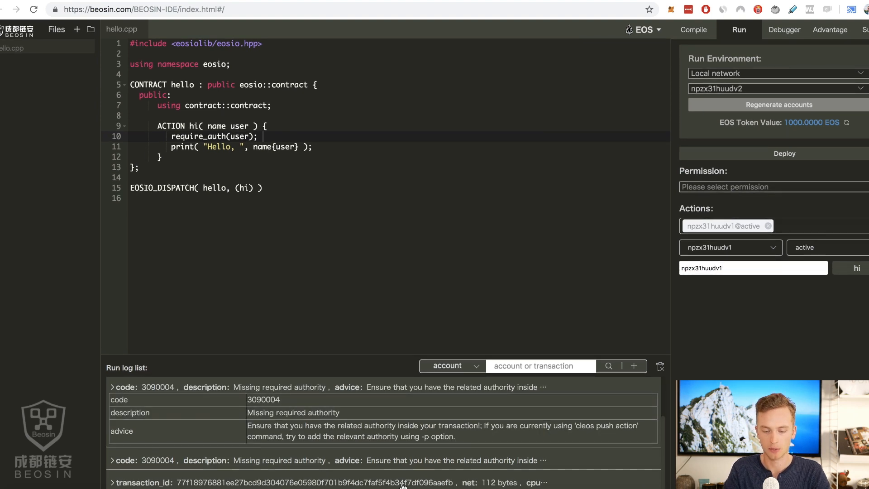
pyautogui.scroll(-3)
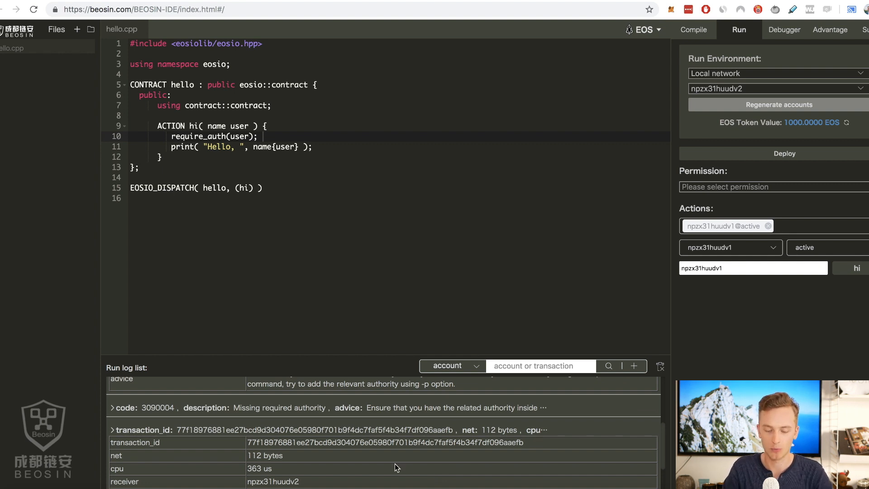
pyautogui.scroll(-3)
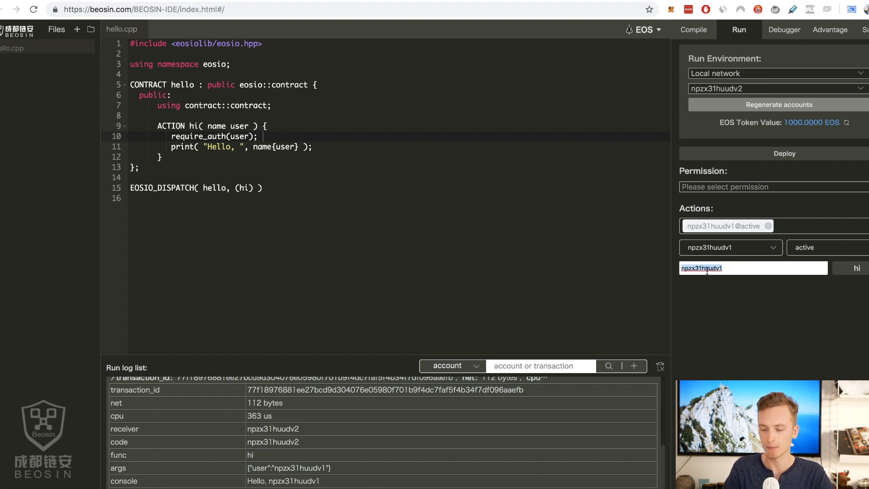
pyautogui.write('filip')
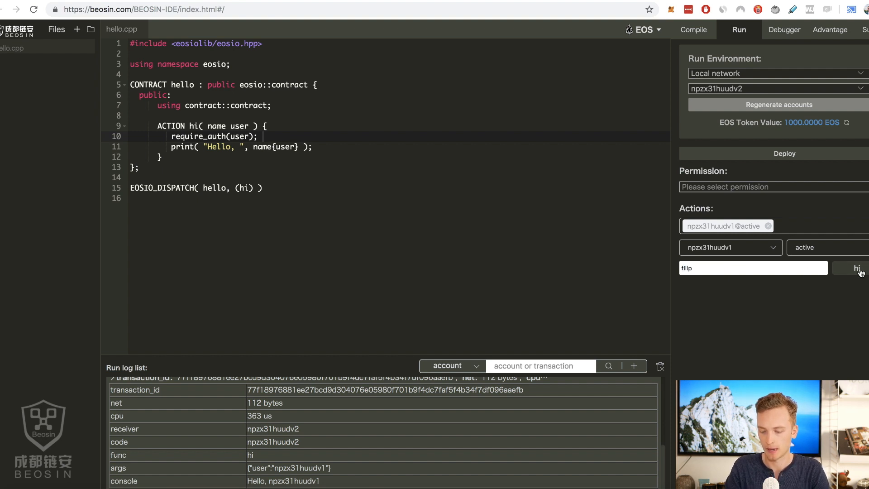
pyautogui.click(856, 268)
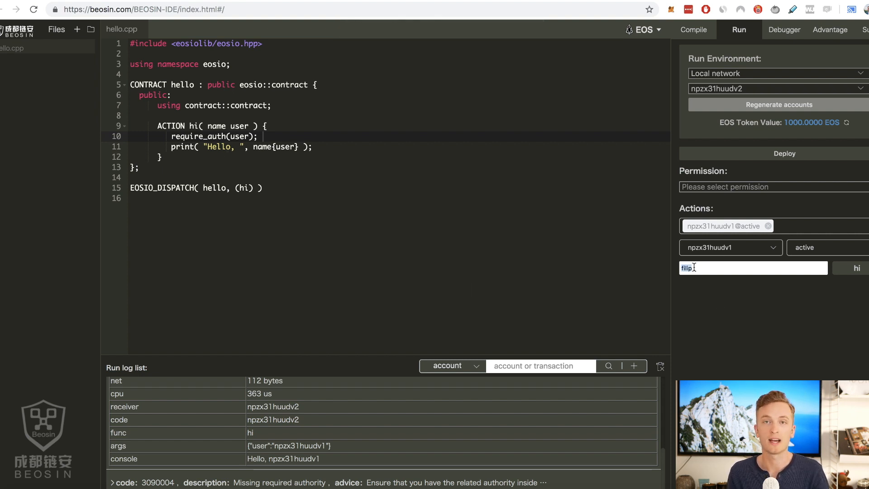
# Add npzx31huudv2@active as a second authorization and run hi for that account.
pyautogui.click(728, 248)
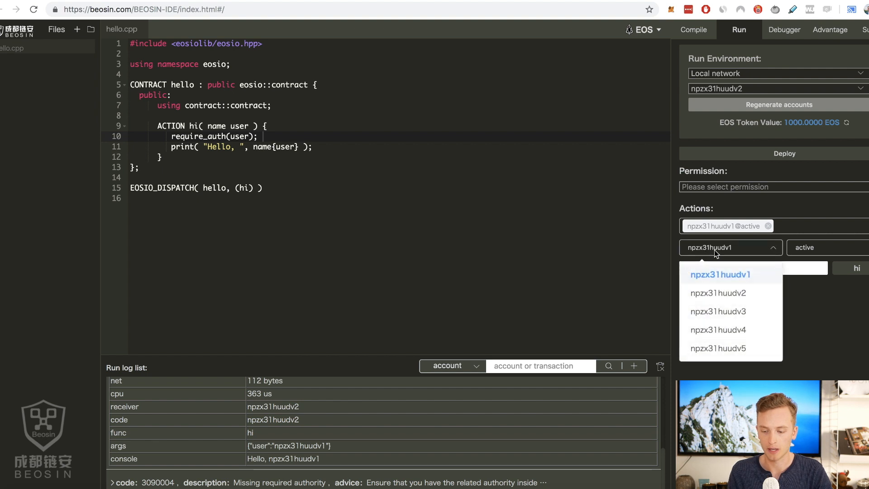
pyautogui.moveTo(731, 297)
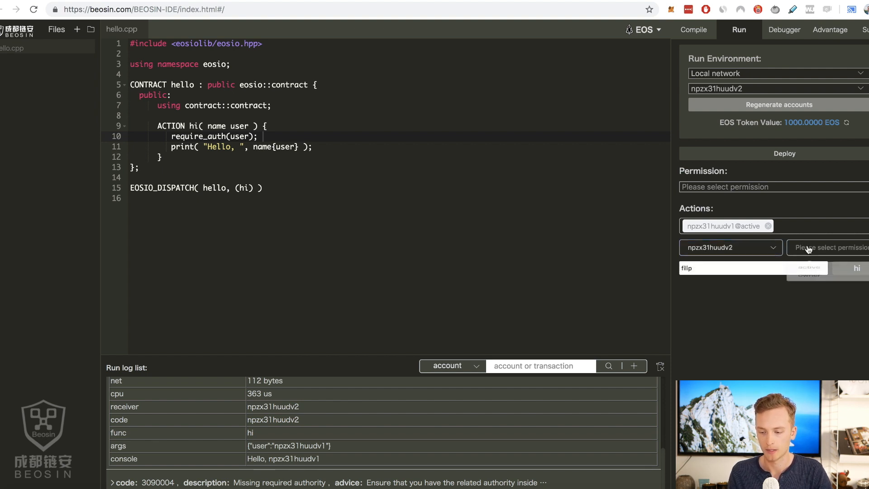
pyautogui.click(808, 268)
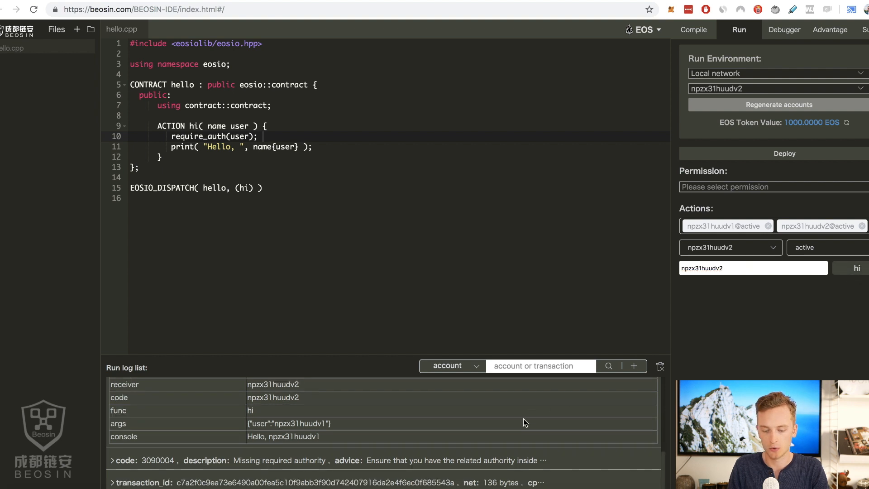
pyautogui.click(752, 268)
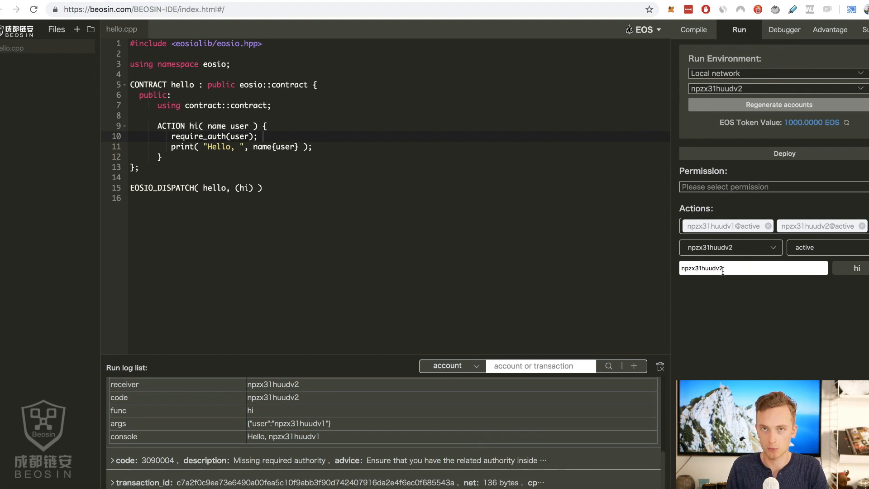
pyautogui.moveTo(711, 255)
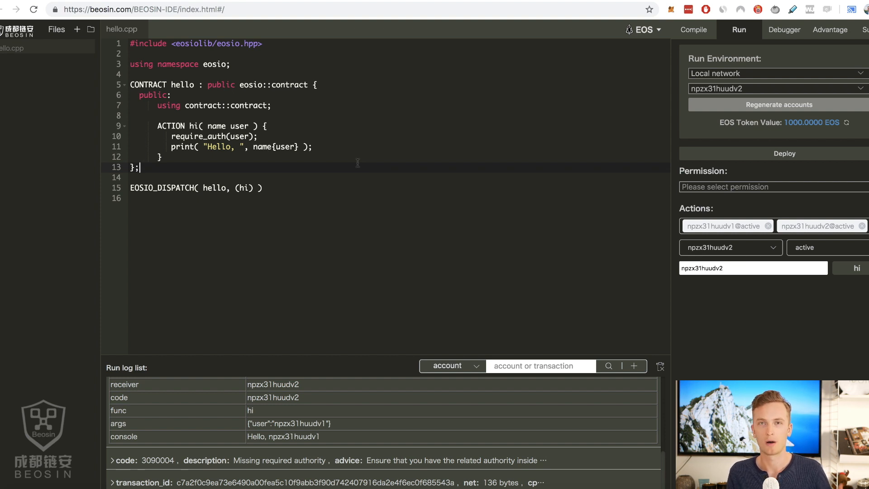
pyautogui.moveTo(358, 166)
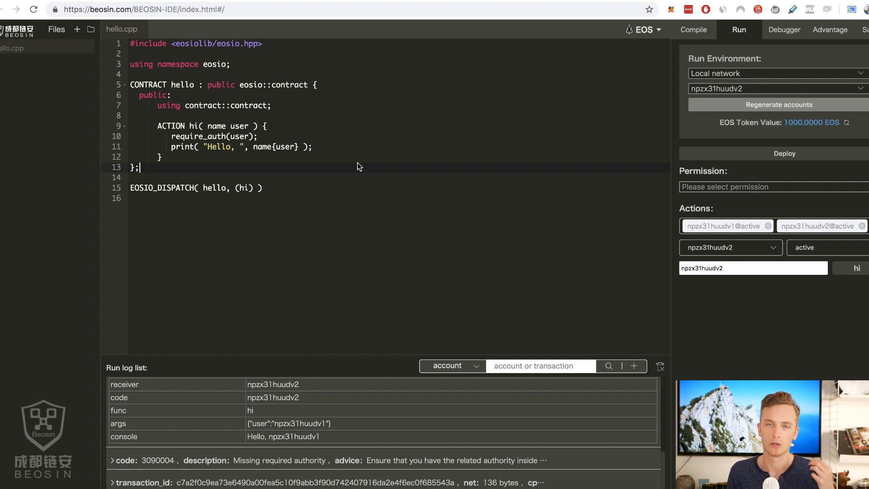